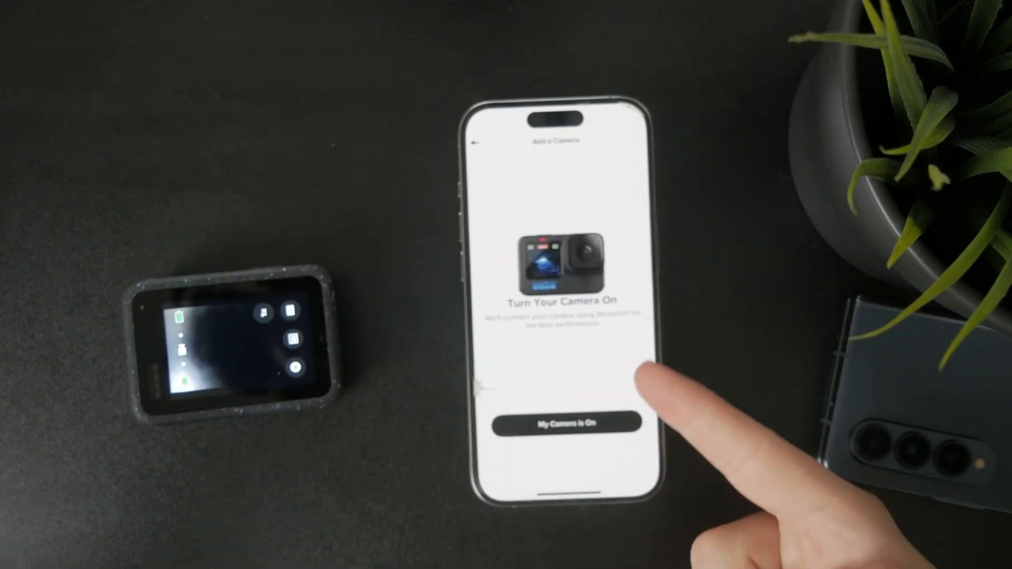
Step: Confirm 'My Camera is On' and attempt Connect, which reports 'No GoPro Detected'
click(561, 425)
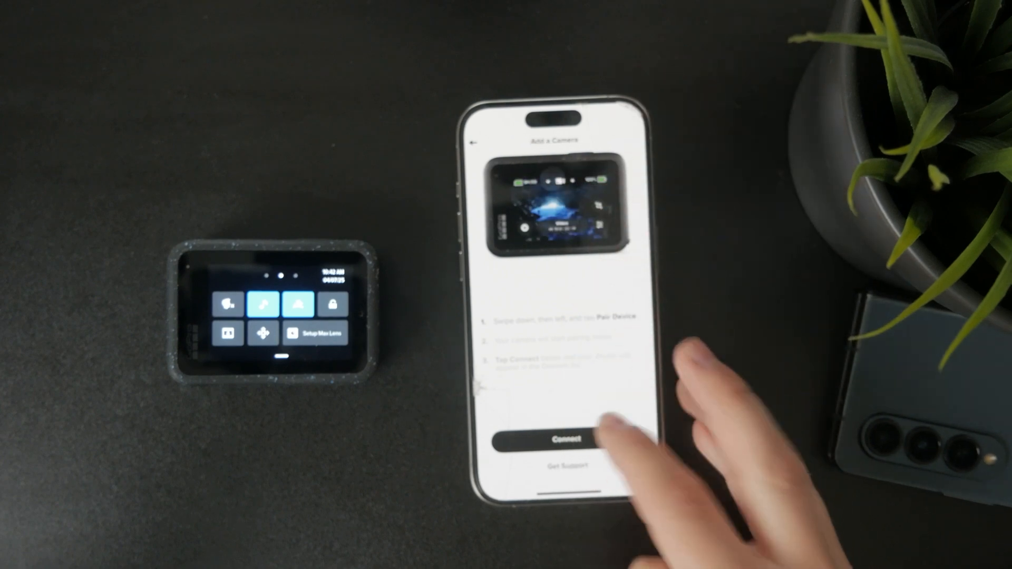
click(566, 441)
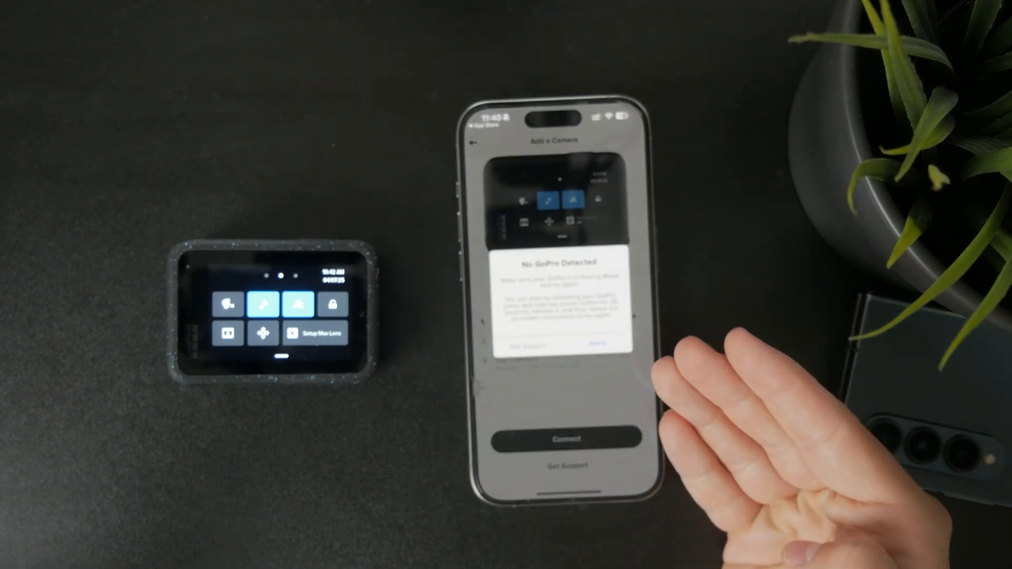